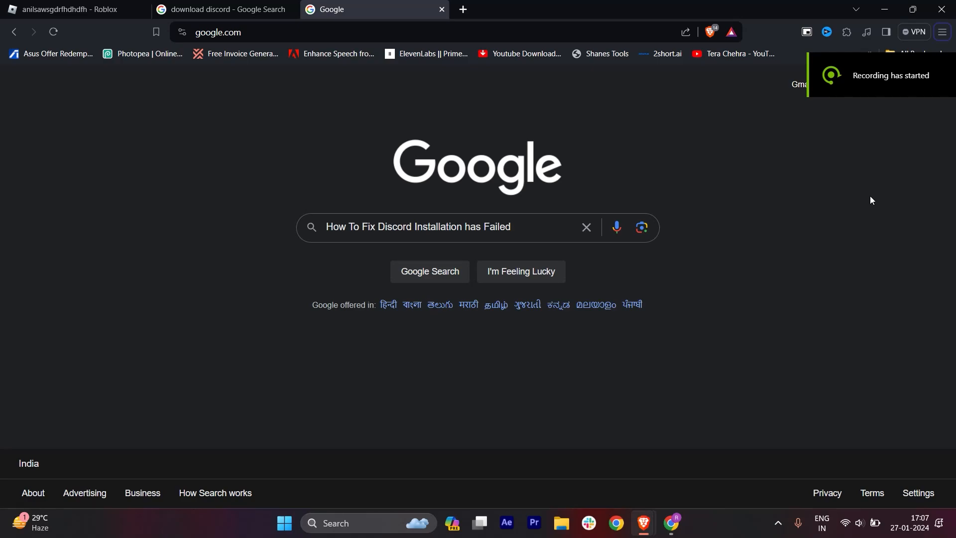
{"action": "mouse_move", "coordinate": [724, 259]}
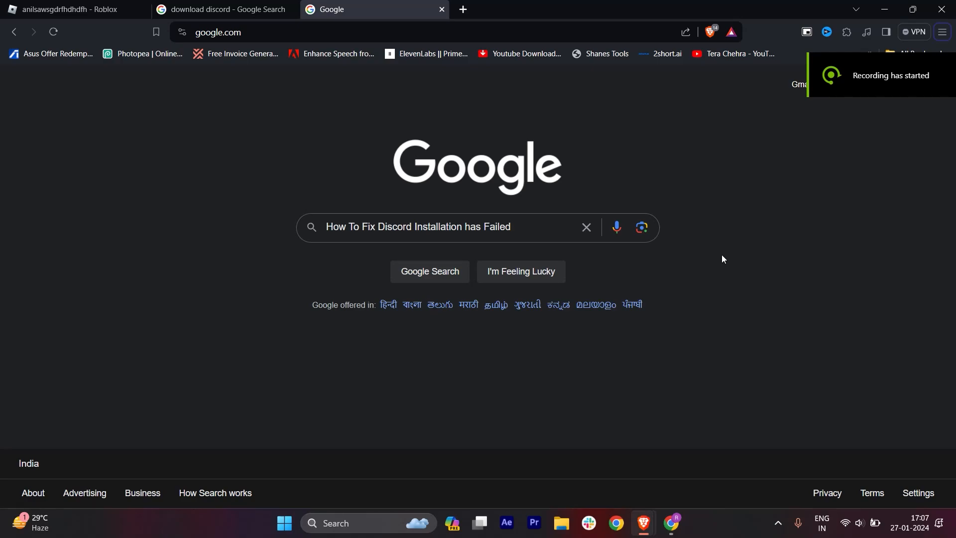
{"action": "mouse_move", "coordinate": [704, 241]}
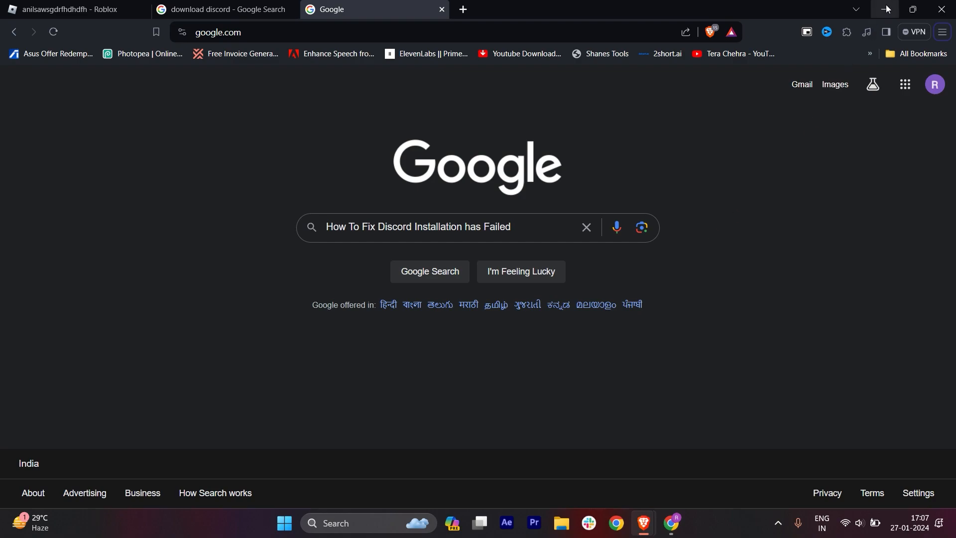
{"action": "mouse_move", "coordinate": [886, 9]}
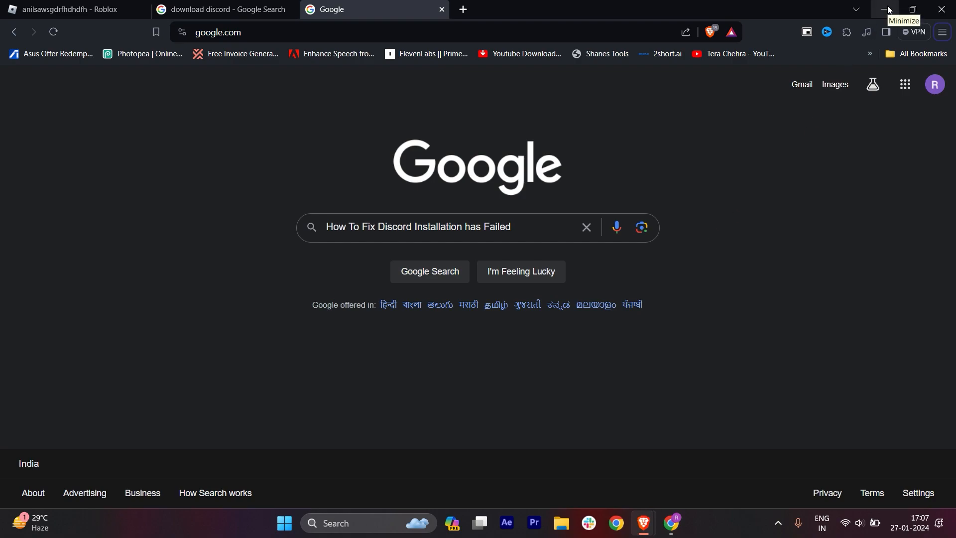
Reveal the desktop, maximize Task Manager and inspect the Creative Cloud process in the Processes list
{"action": "left_click", "coordinate": [885, 9]}
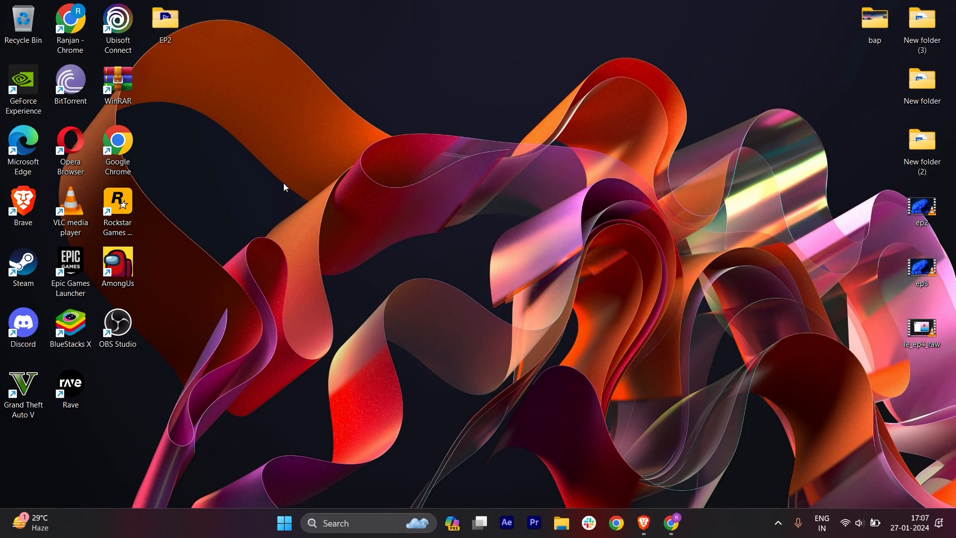
{"action": "mouse_move", "coordinate": [419, 202]}
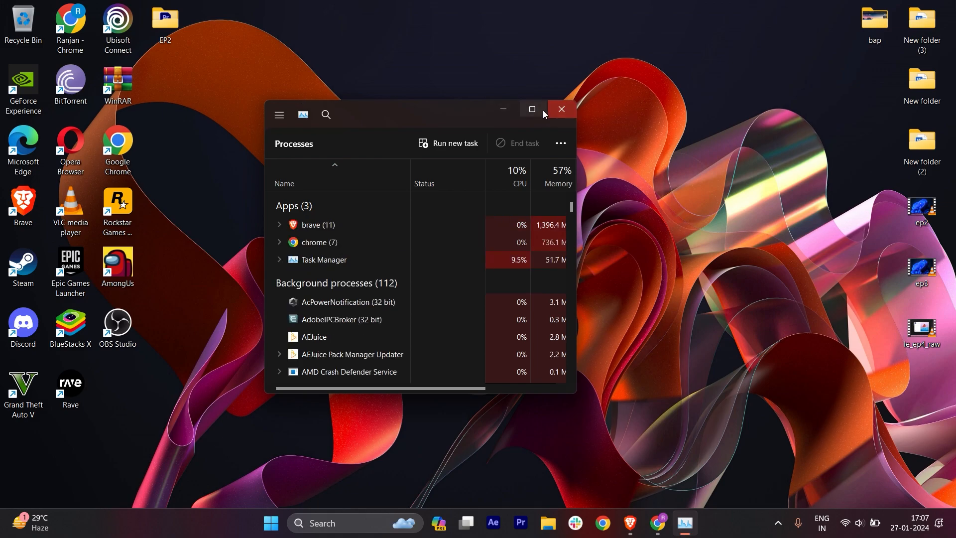
{"action": "left_click", "coordinate": [530, 109]}
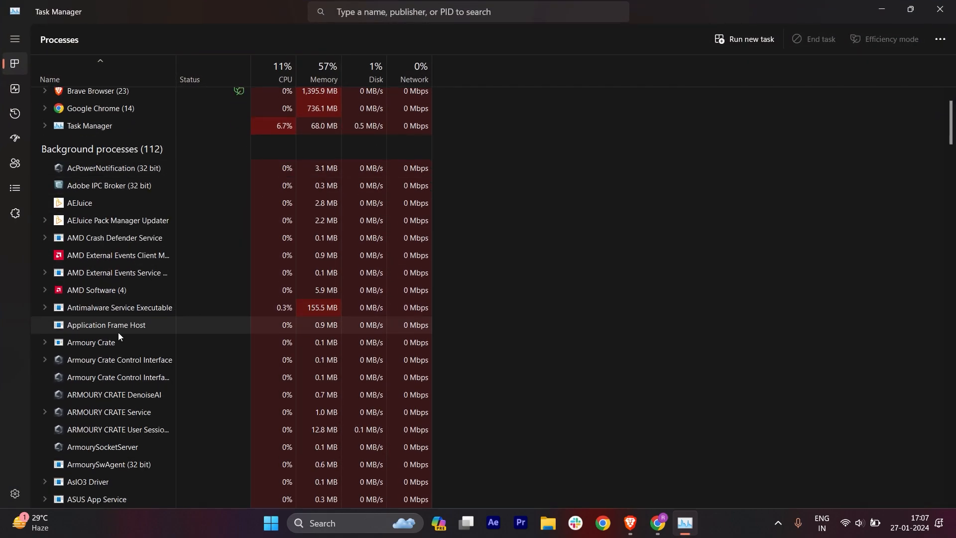
{"action": "scroll", "scroll_direction": "down", "scroll_amount": 3}
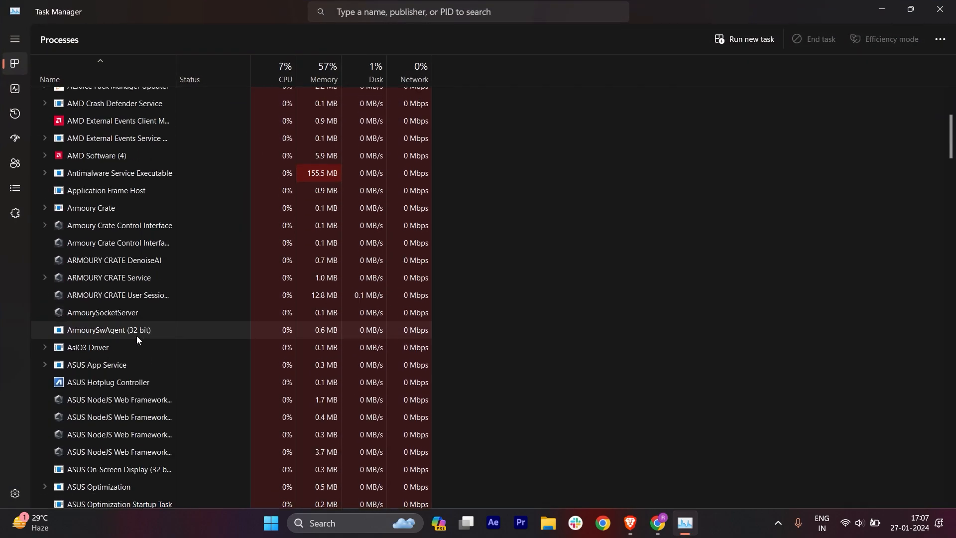
{"action": "scroll", "scroll_direction": "down", "scroll_amount": 3}
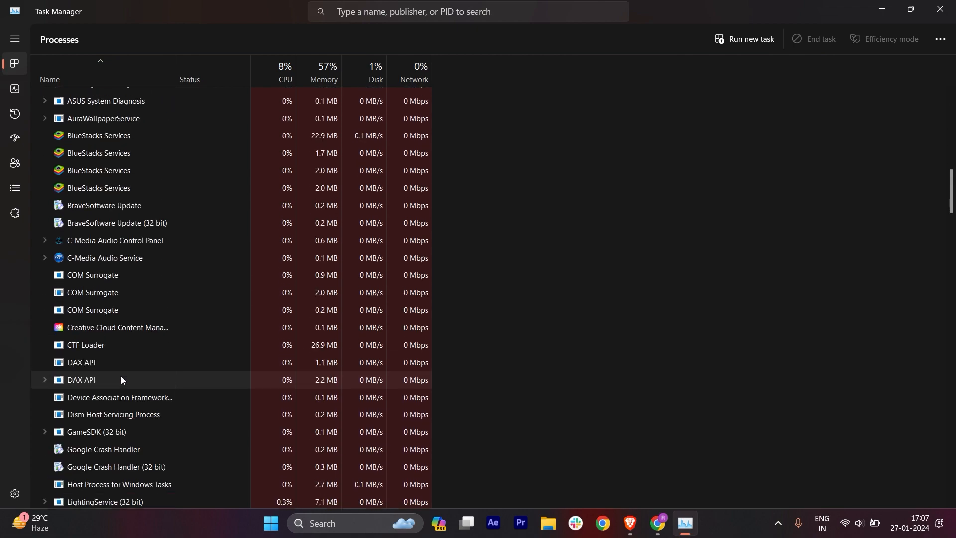
{"action": "right_click", "coordinate": [115, 222]}
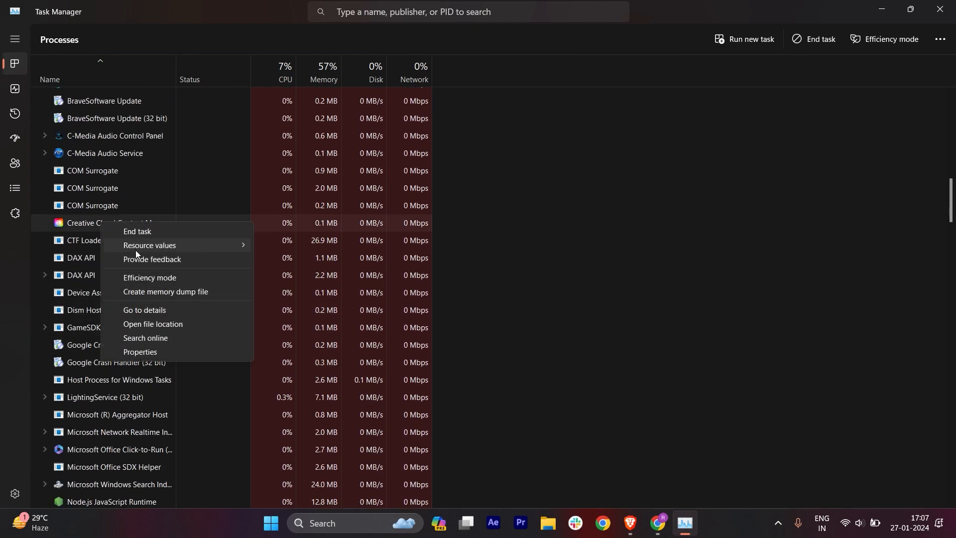
{"action": "left_click", "coordinate": [448, 414]}
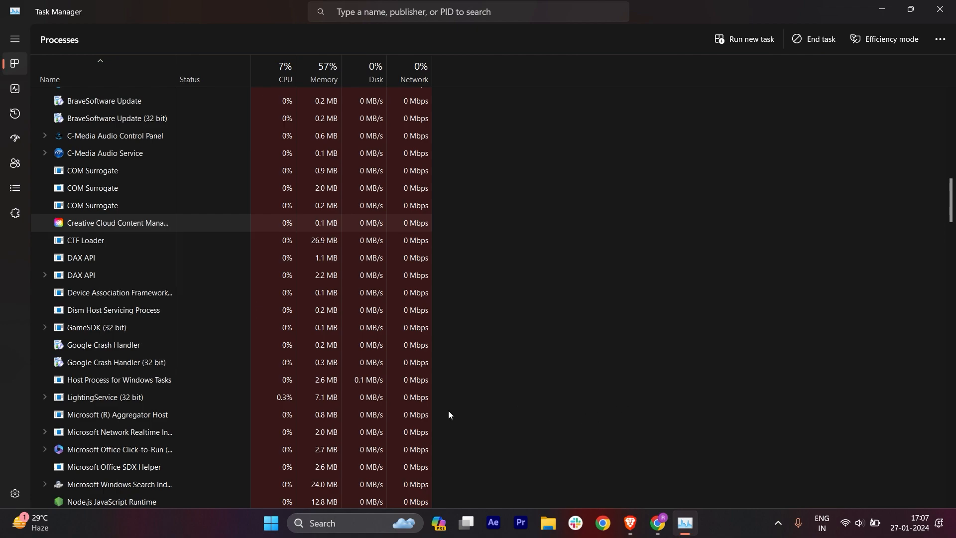
Check the hidden notification-area icons and scroll back through the process list before closing Task Manager
{"action": "scroll", "scroll_direction": "down", "scroll_amount": 3}
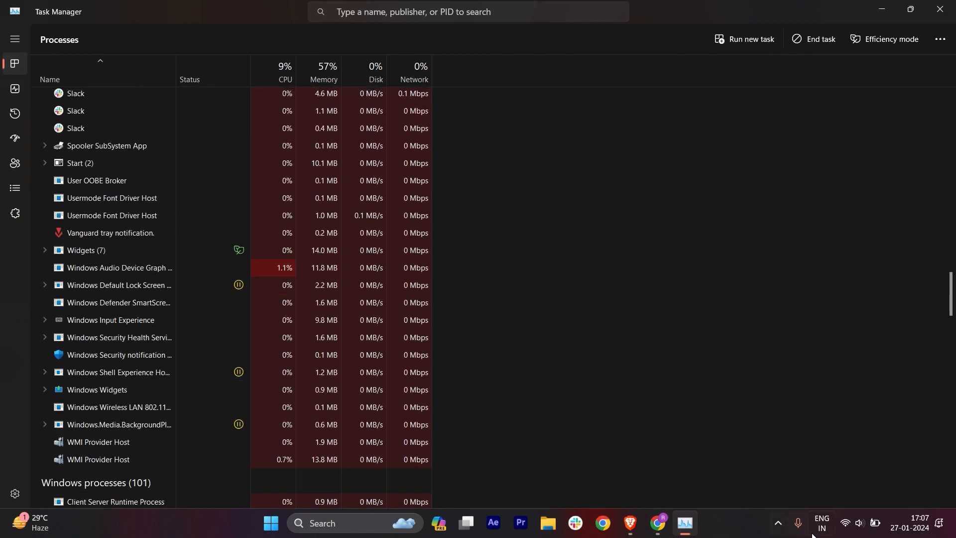
{"action": "left_click", "coordinate": [778, 522]}
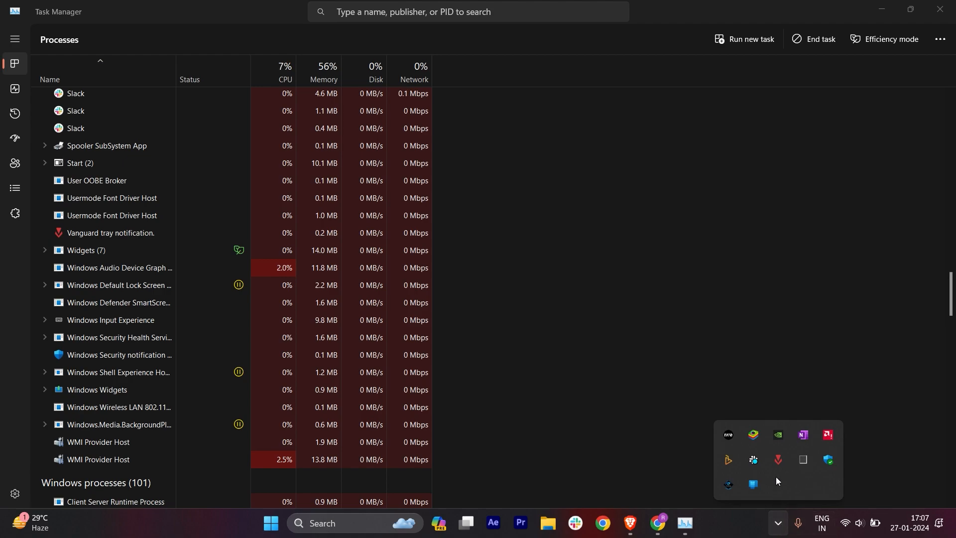
{"action": "mouse_move", "coordinate": [789, 488]}
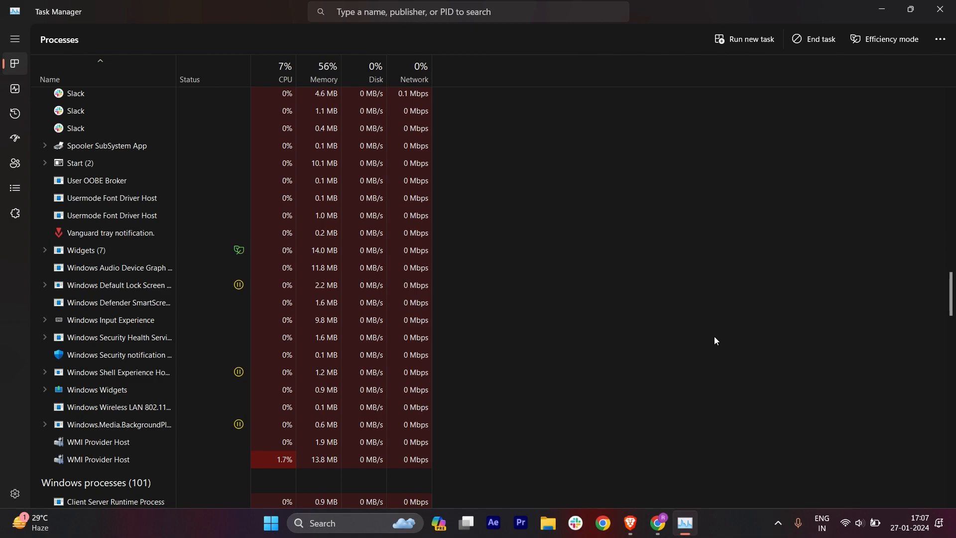
{"action": "scroll", "scroll_direction": "up", "scroll_amount": 3}
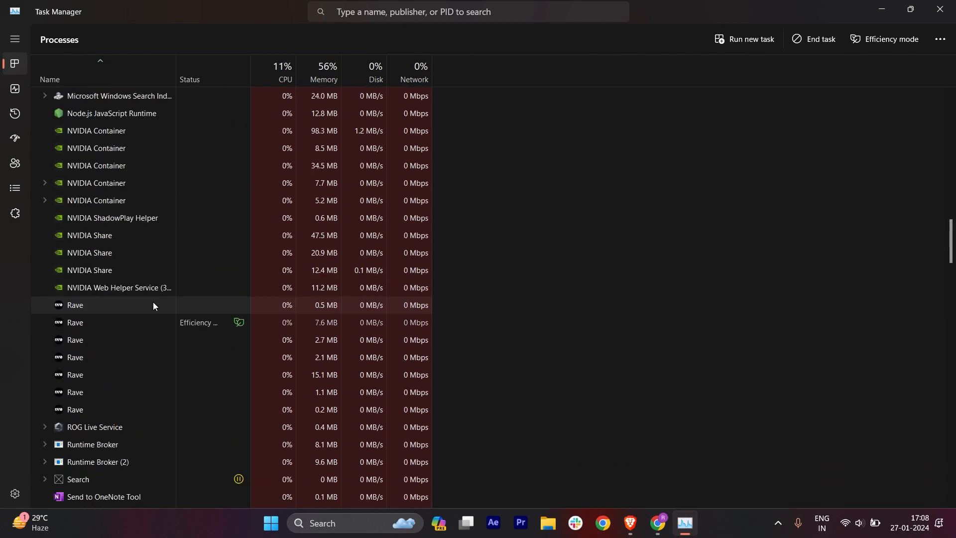
{"action": "scroll", "scroll_direction": "up", "scroll_amount": 3}
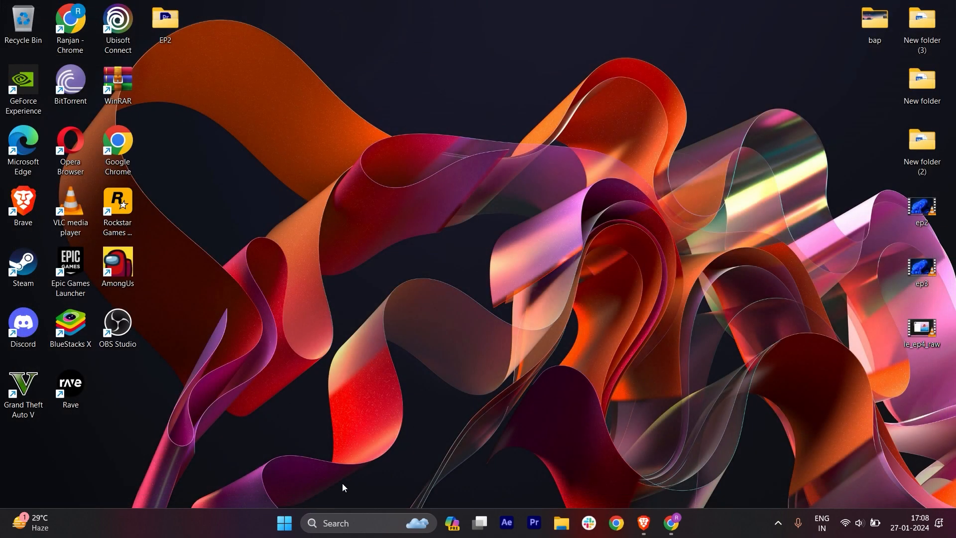
Search Windows for the %appdata% location
{"action": "left_click", "coordinate": [366, 523]}
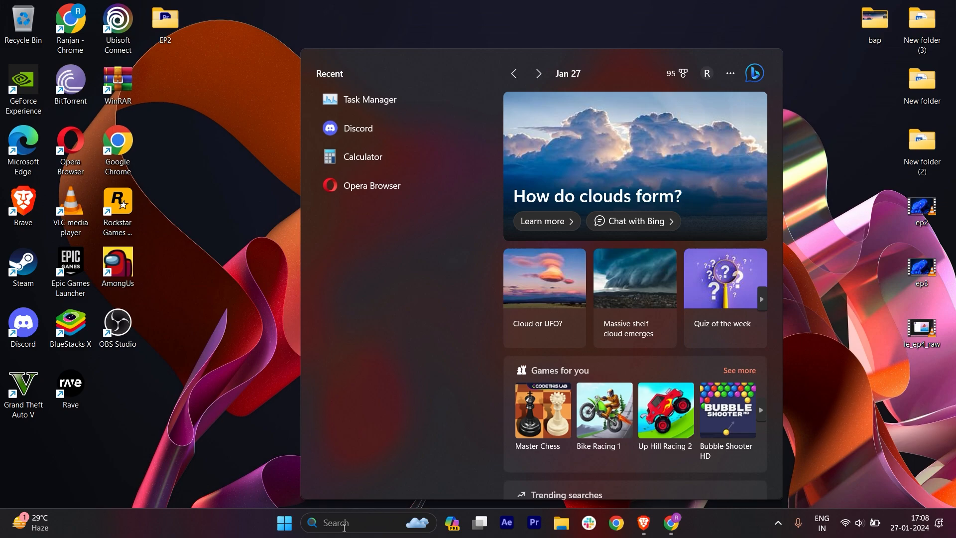
{"action": "type", "text": "%"}
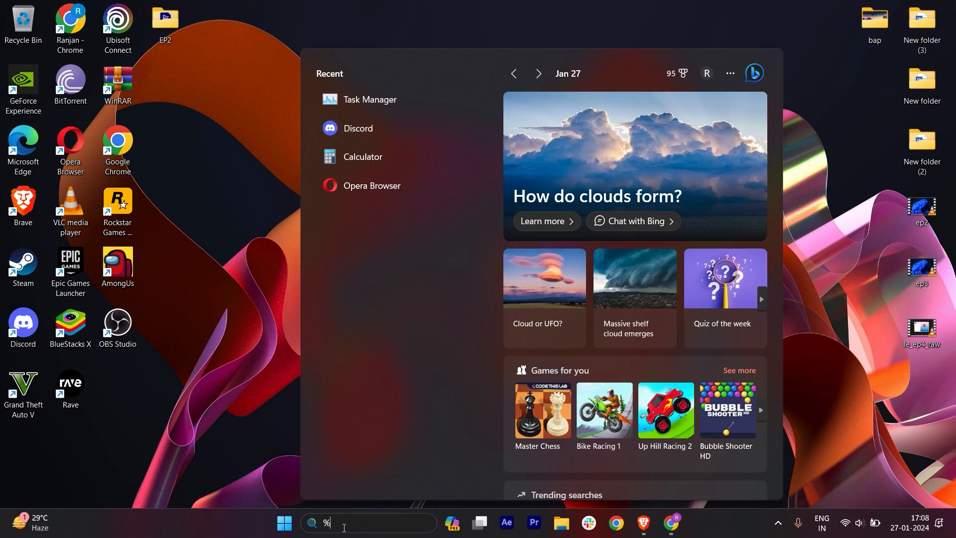
{"action": "type", "text": "app data"}
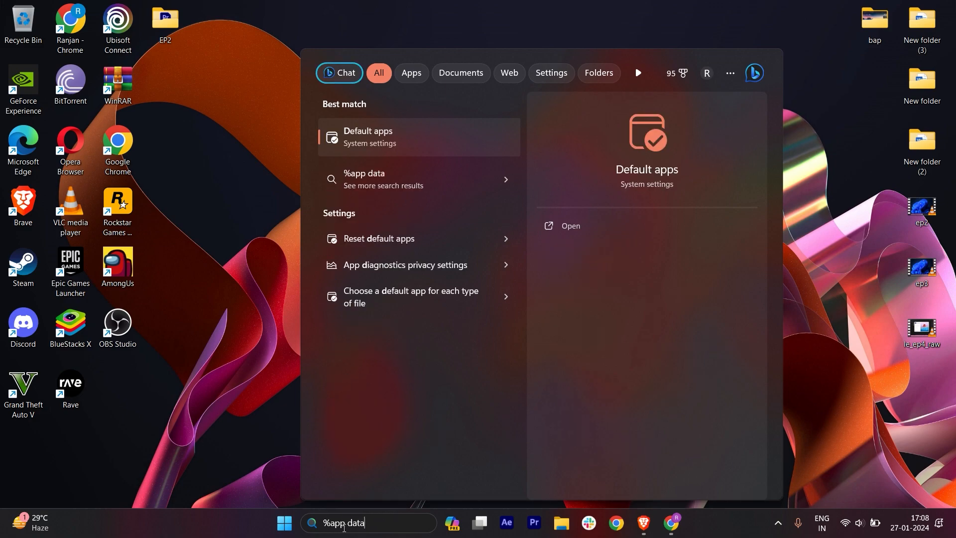
{"action": "type", "text": "%"}
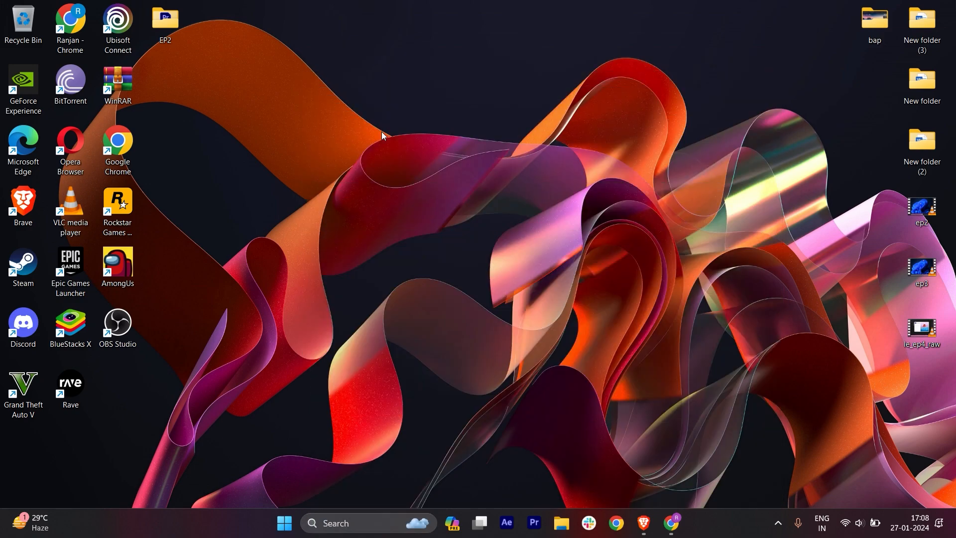
Bring up File Explorer in Roaming and enter the discord folder
{"action": "left_click", "coordinate": [558, 528]}
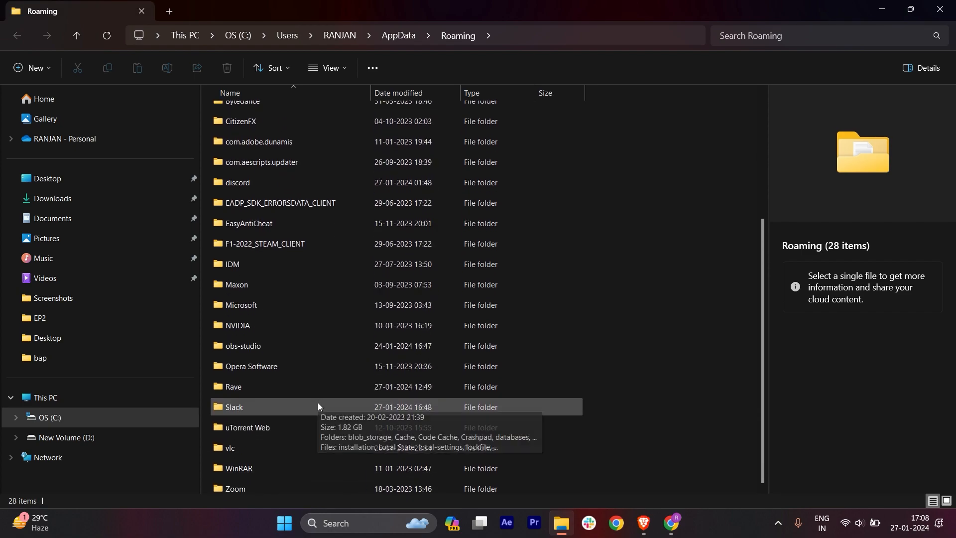
{"action": "scroll", "scroll_direction": "up", "scroll_amount": 3}
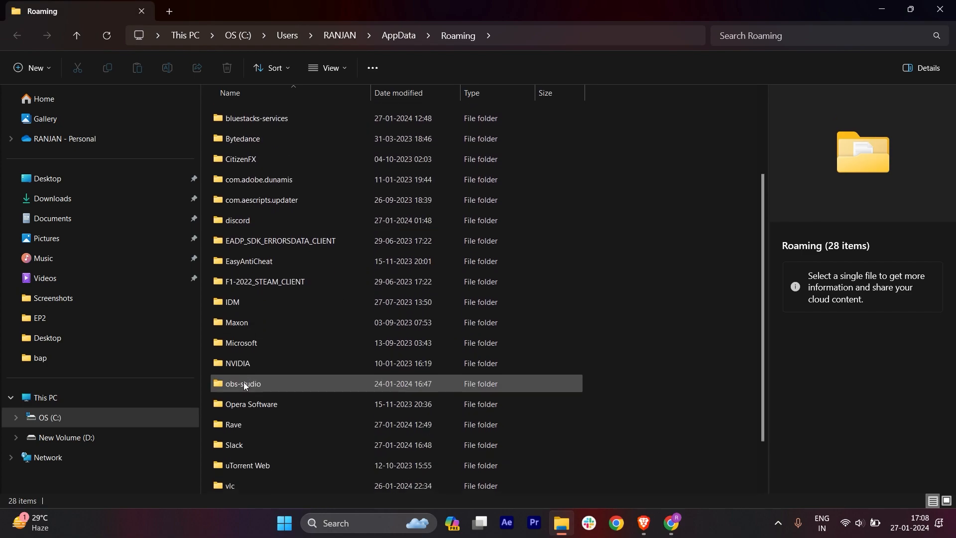
{"action": "scroll", "scroll_direction": "down", "scroll_amount": 3}
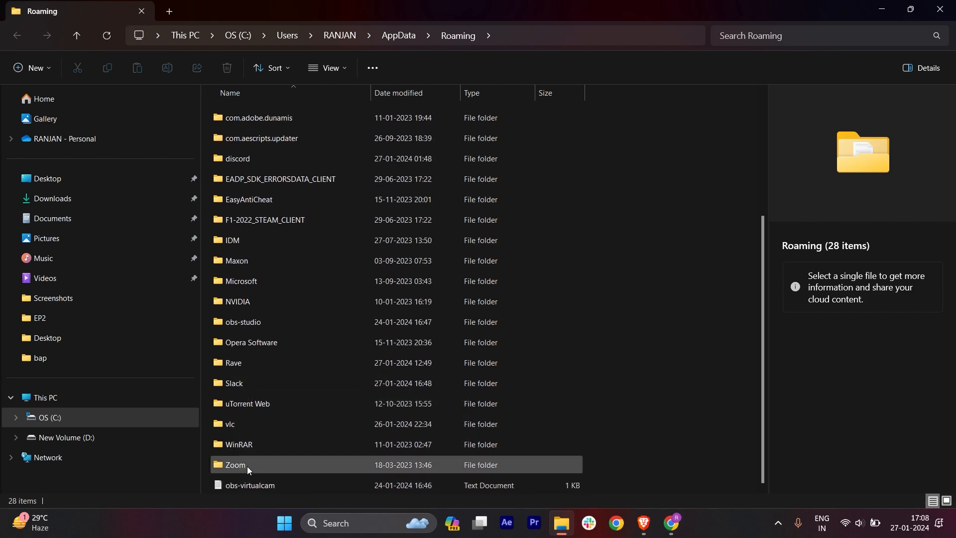
{"action": "scroll", "scroll_direction": "up", "scroll_amount": 3}
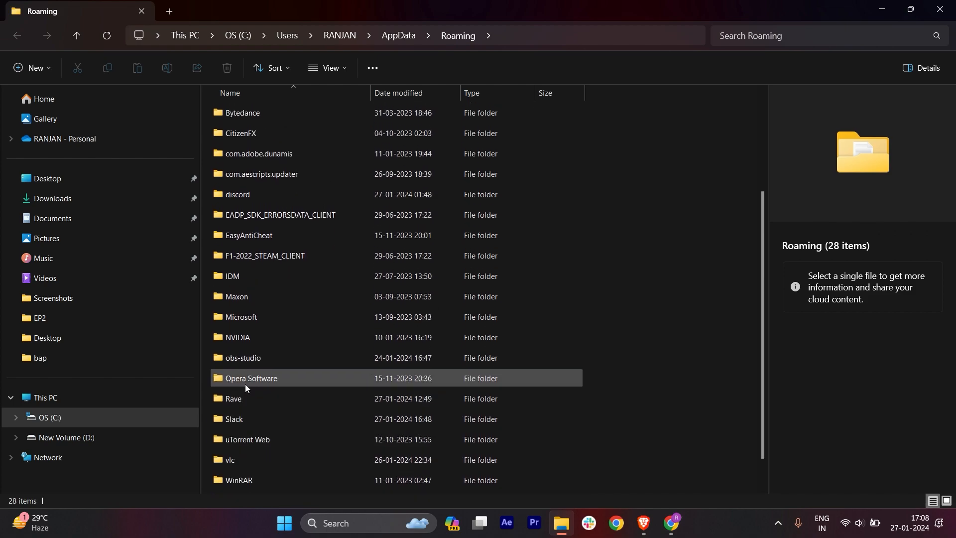
{"action": "double_click", "coordinate": [237, 195]}
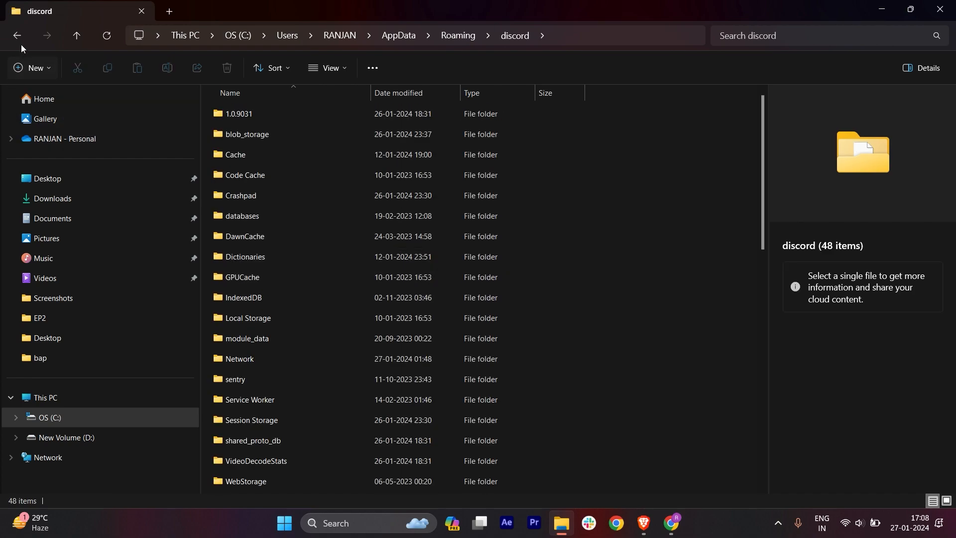
Select all 48 items in the discord folder for deletion and return to the Roaming folder
{"action": "key", "text": "ctrl+a"}
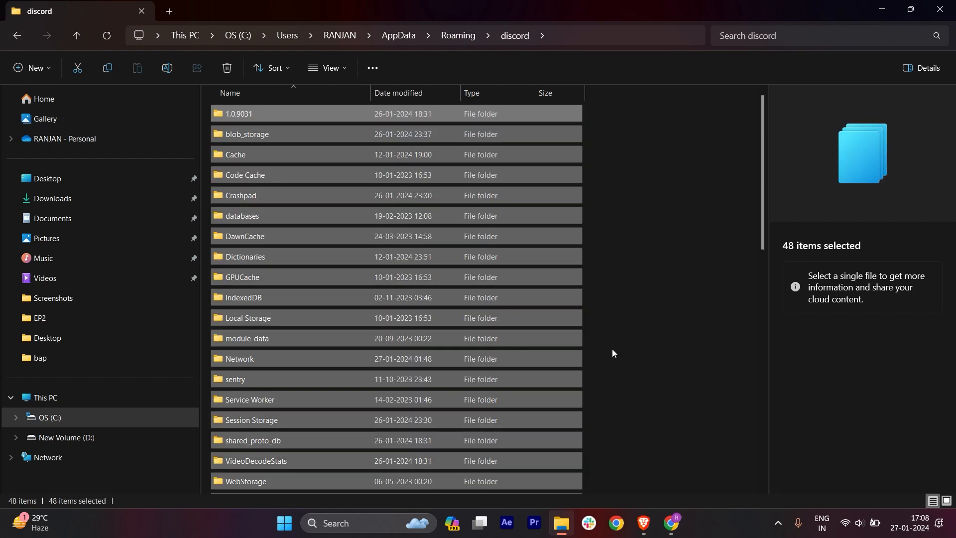
{"action": "scroll", "scroll_direction": "down", "scroll_amount": 3}
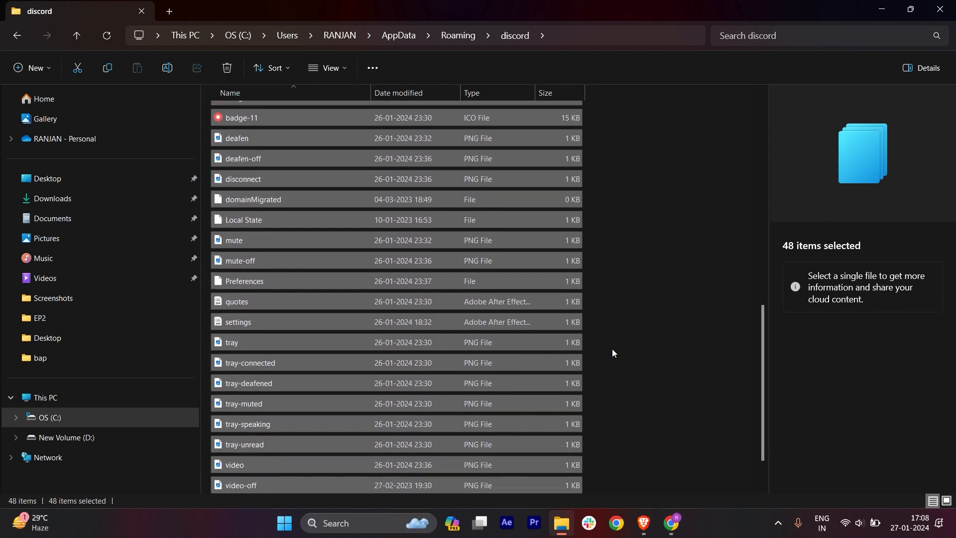
{"action": "scroll", "scroll_direction": "up", "scroll_amount": 3}
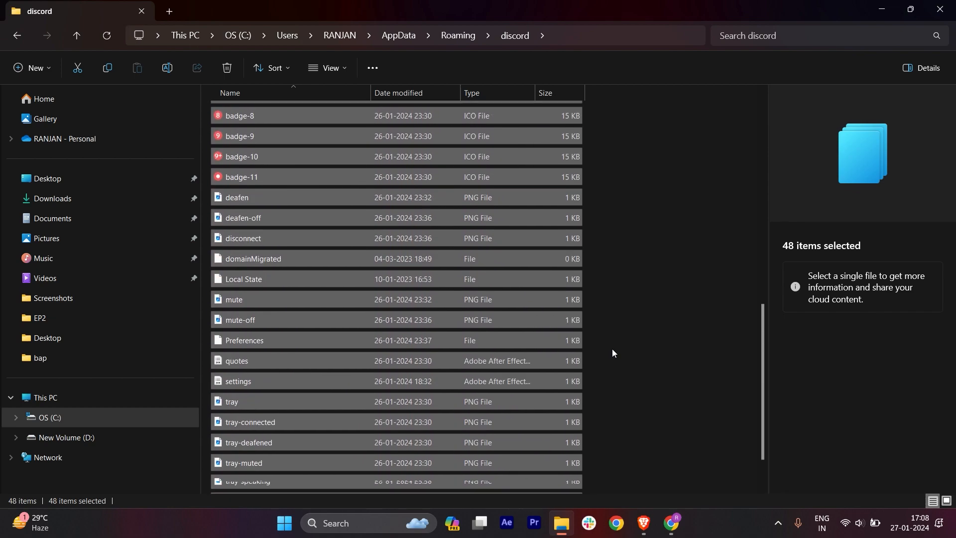
{"action": "left_click", "coordinate": [457, 35]}
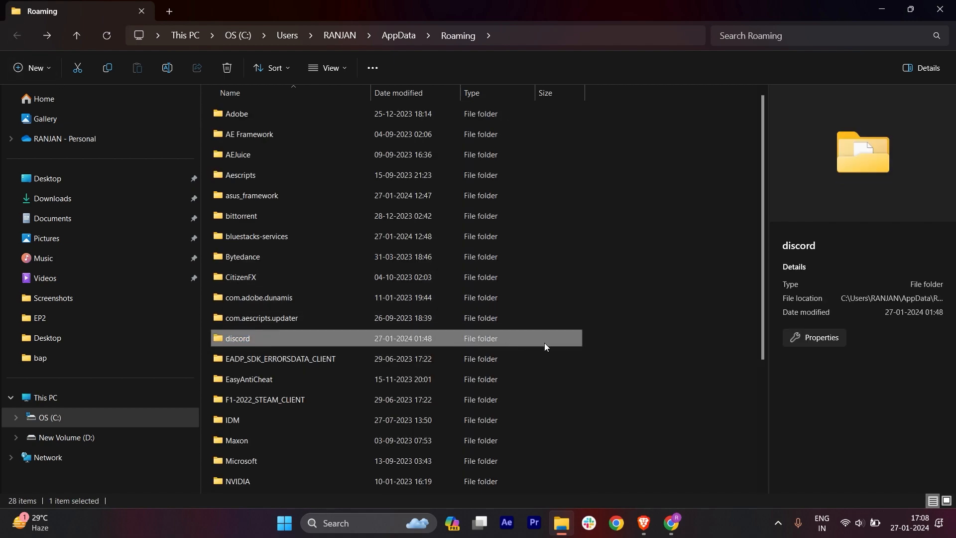
{"action": "left_click", "coordinate": [335, 291]}
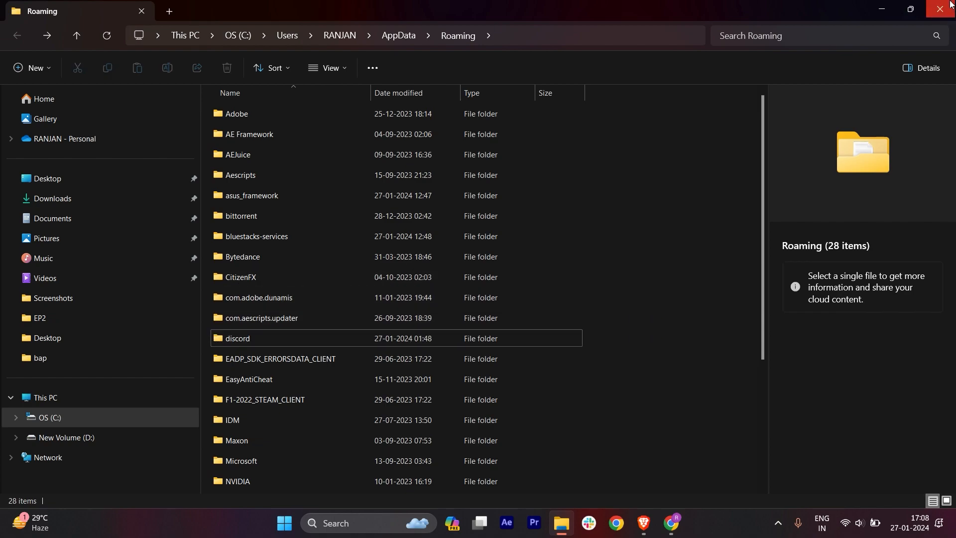
Close Explorer, use Run to reach C:\Windows\Temp and select all its items for deletion
{"action": "left_click", "coordinate": [940, 11]}
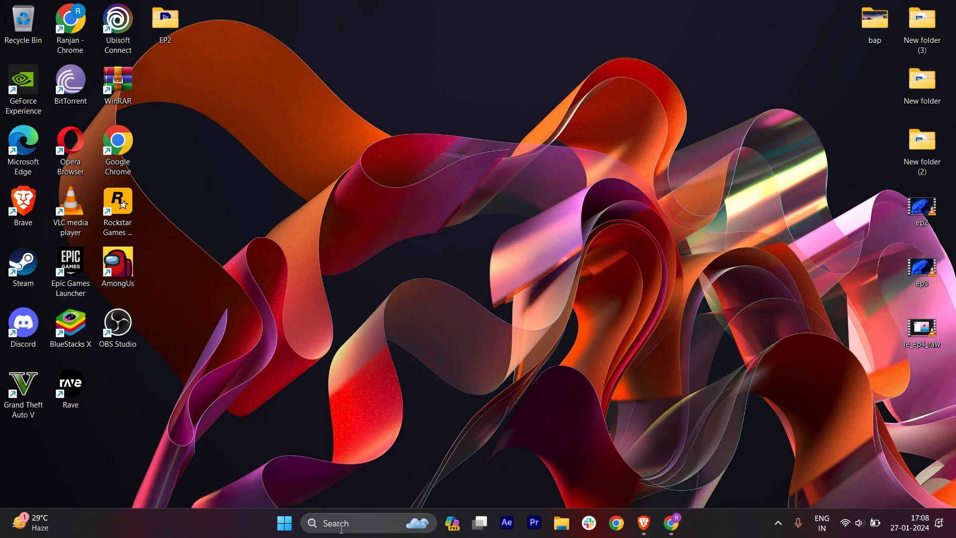
{"action": "mouse_move", "coordinate": [347, 523]}
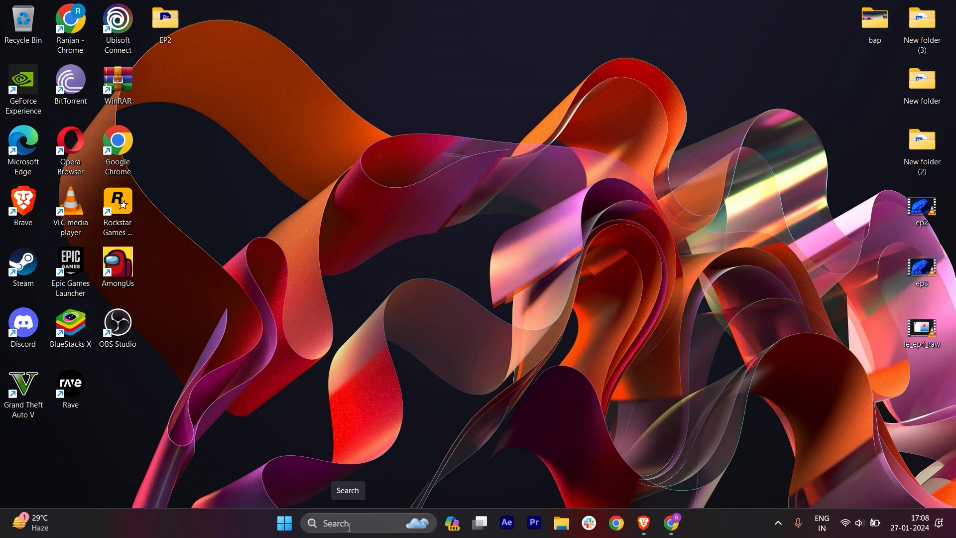
{"action": "key", "text": "Win+r"}
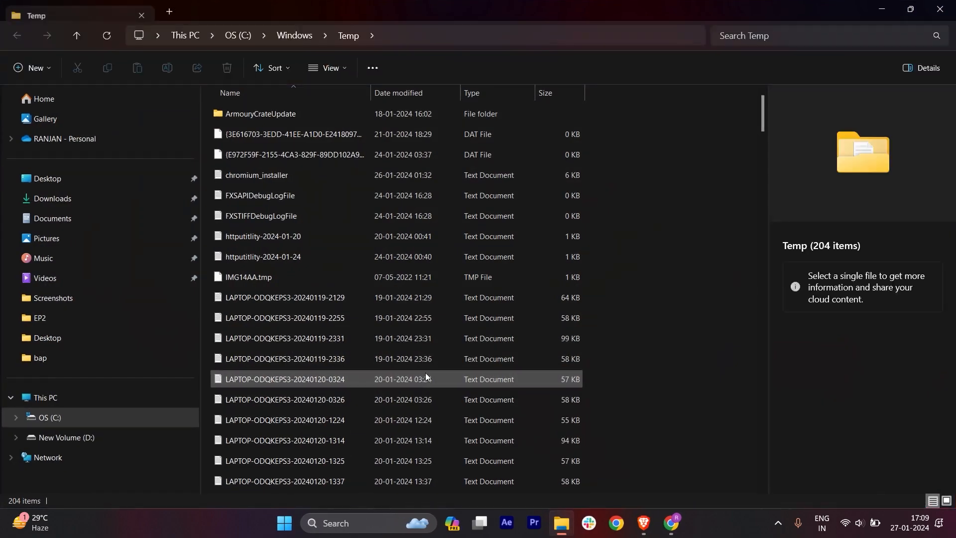
{"action": "key", "text": "ctrl+a"}
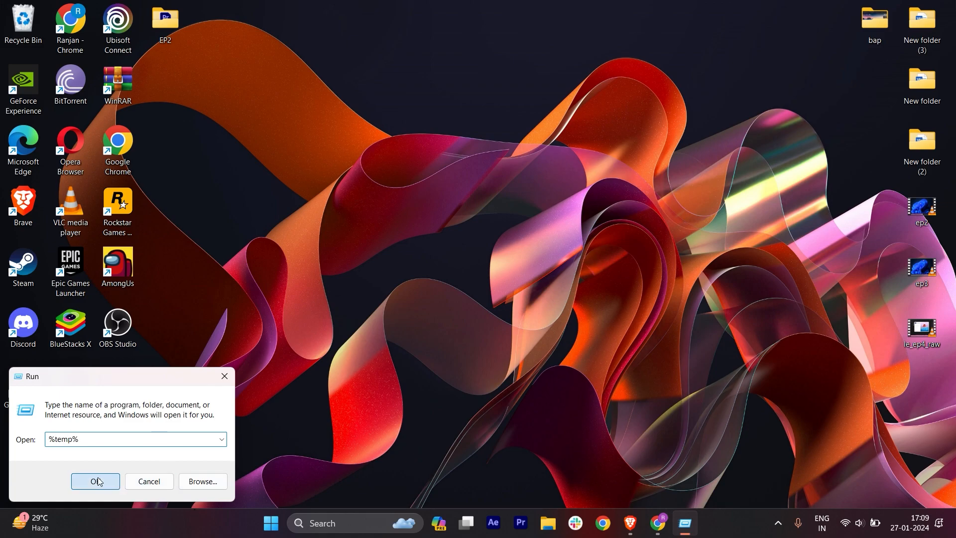
Open the user %temp% folder, delete its contents and skip the folder still in use
{"action": "left_click", "coordinate": [94, 481]}
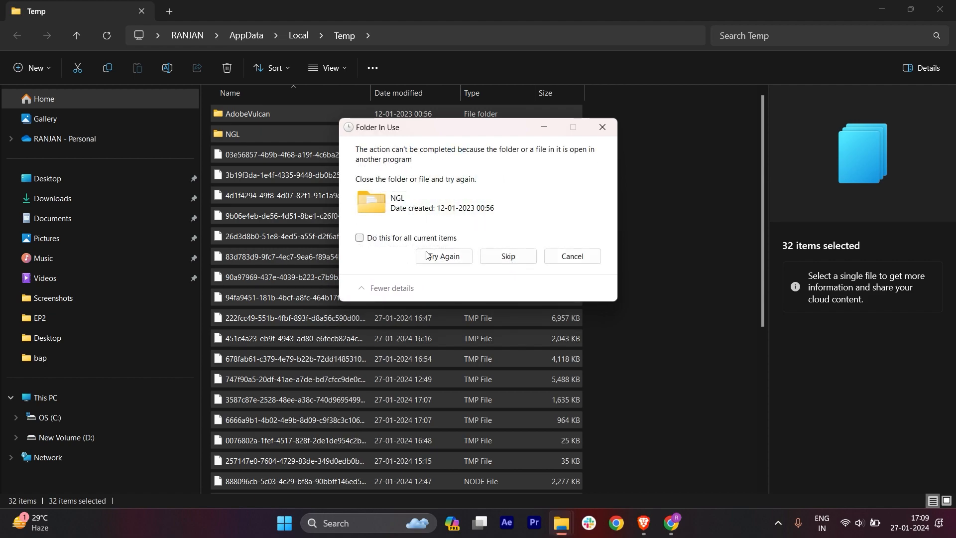
{"action": "left_click", "coordinate": [507, 256]}
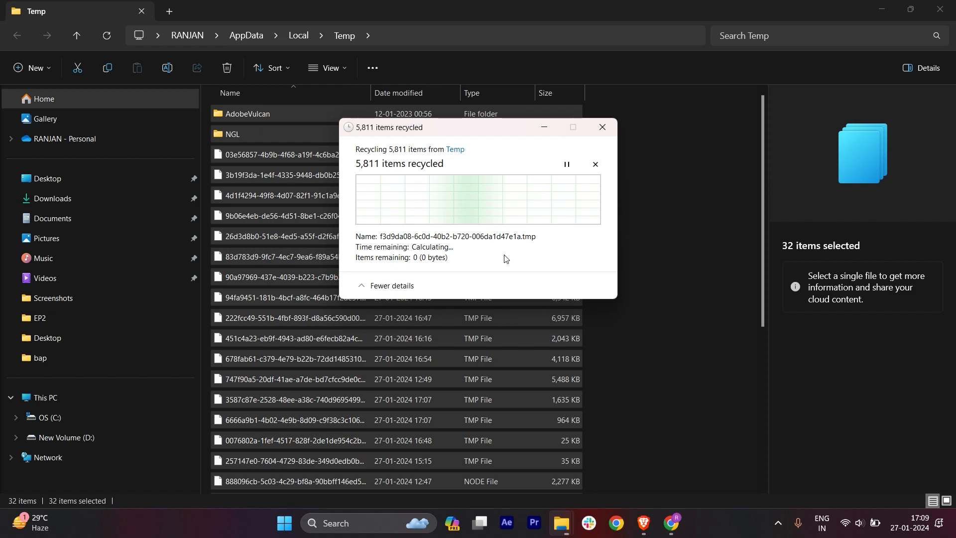
{"action": "mouse_move", "coordinate": [545, 240]}
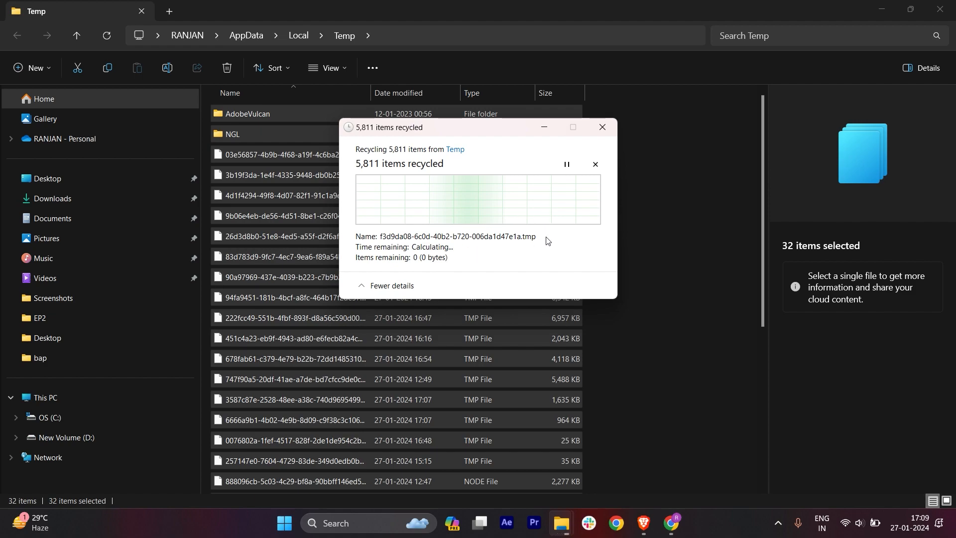
{"action": "mouse_move", "coordinate": [686, 227]}
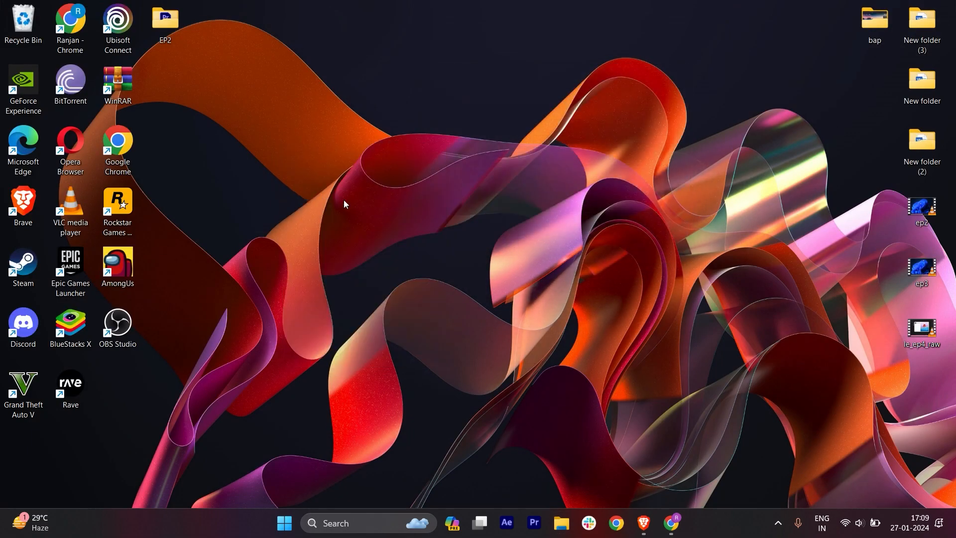
{"action": "mouse_move", "coordinate": [642, 523]}
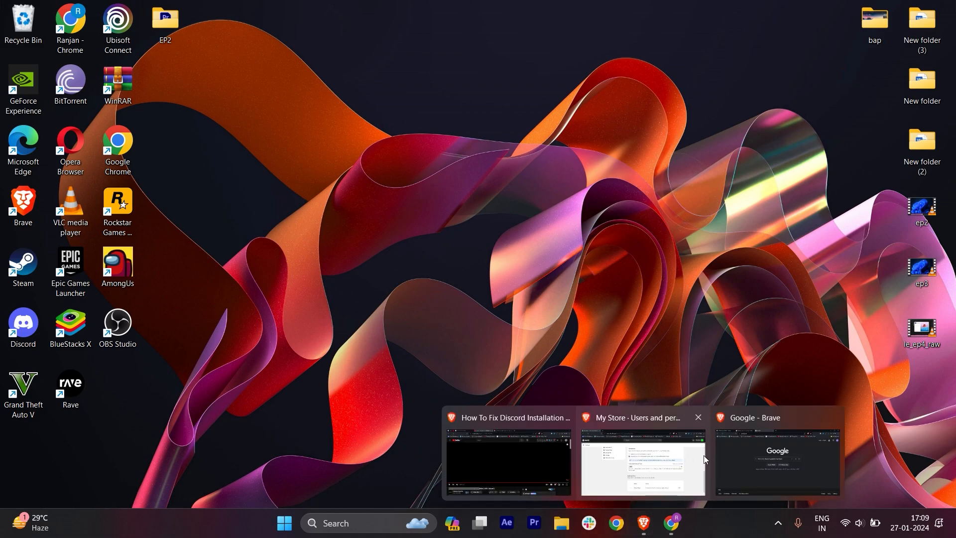
From discord.com/download, start the Windows DiscordSetup.exe download and check its progress in Brave
{"action": "left_click", "coordinate": [776, 457]}
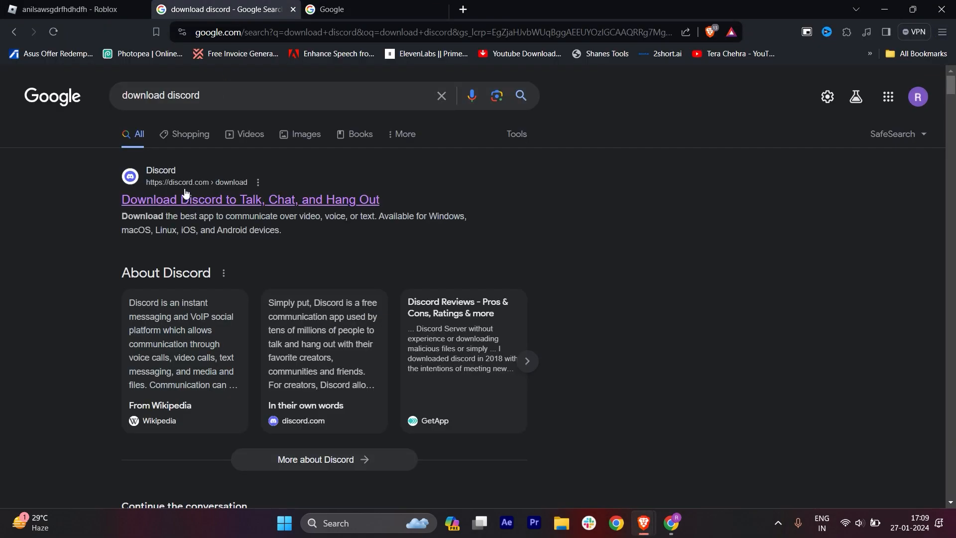
{"action": "left_click", "coordinate": [248, 199]}
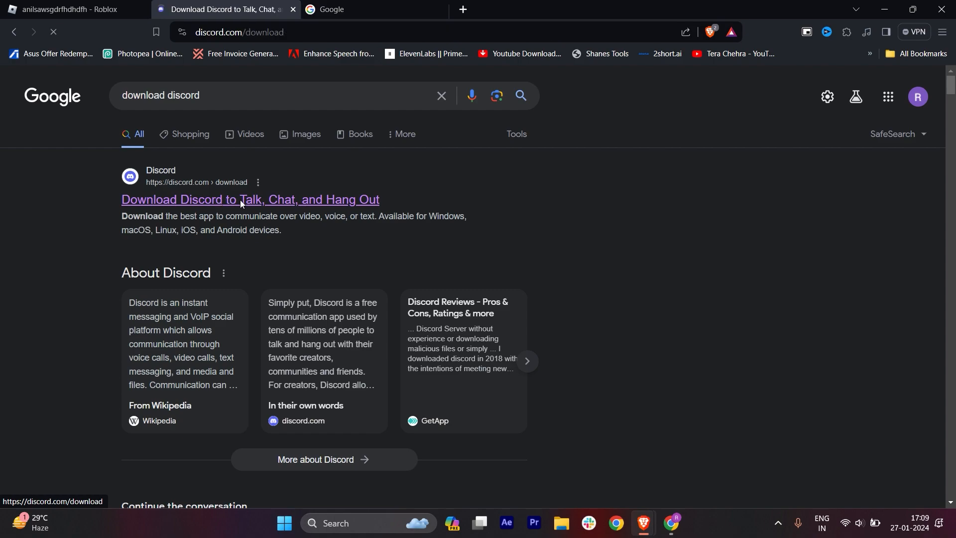
{"action": "left_click", "coordinate": [249, 199]}
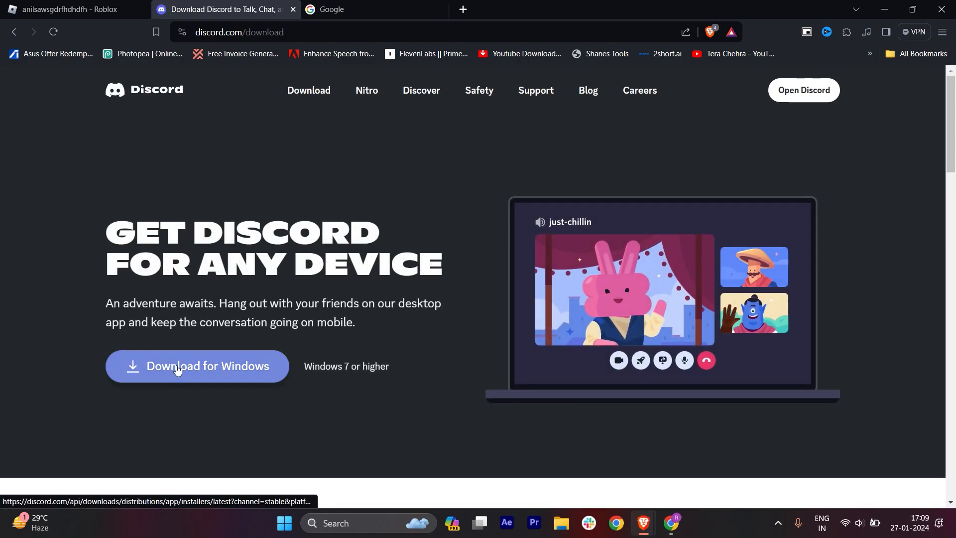
{"action": "mouse_move", "coordinate": [380, 322]}
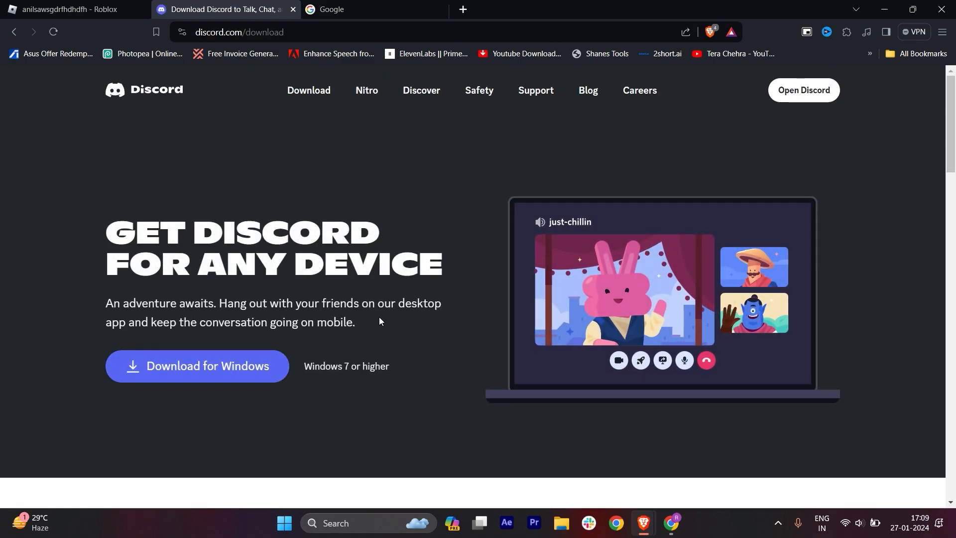
{"action": "mouse_move", "coordinate": [206, 365]}
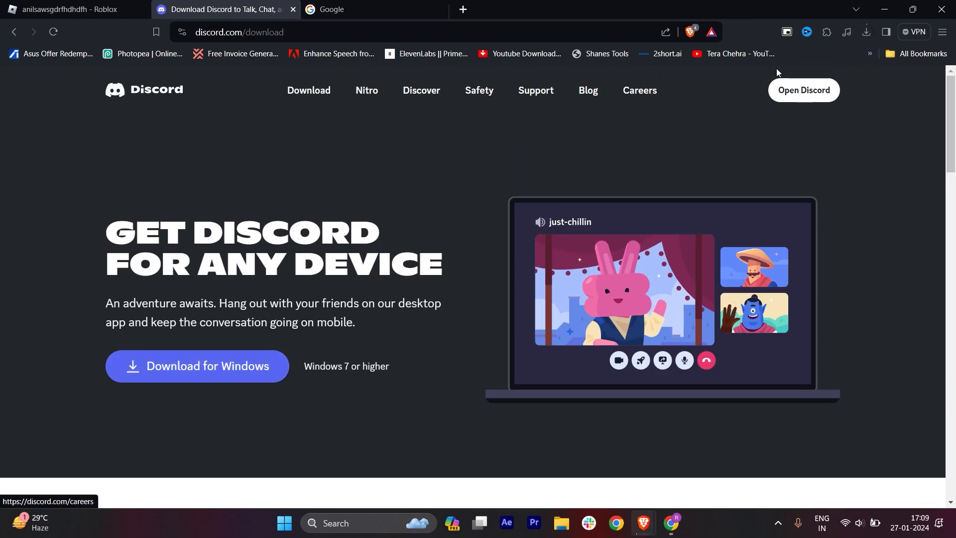
{"action": "left_click", "coordinate": [865, 32]}
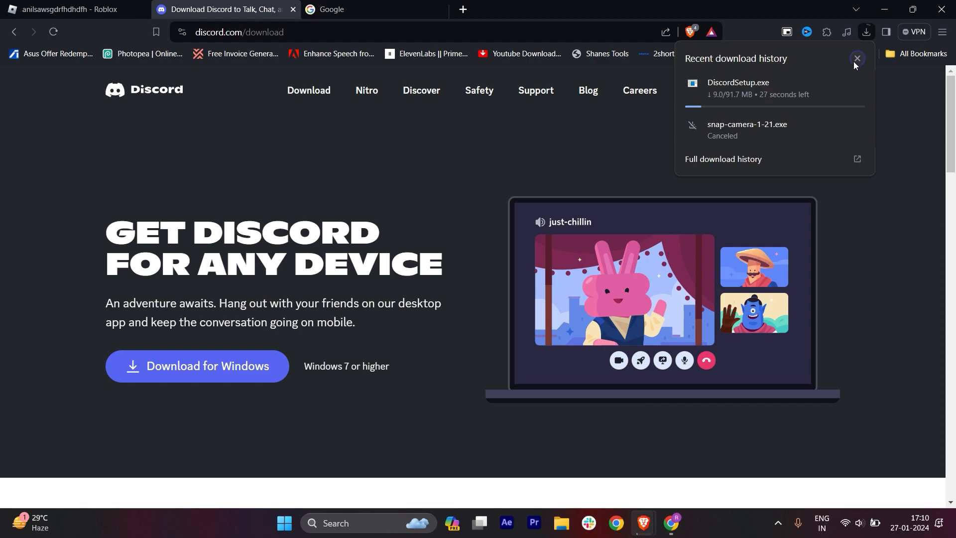
{"action": "mouse_move", "coordinate": [856, 59]}
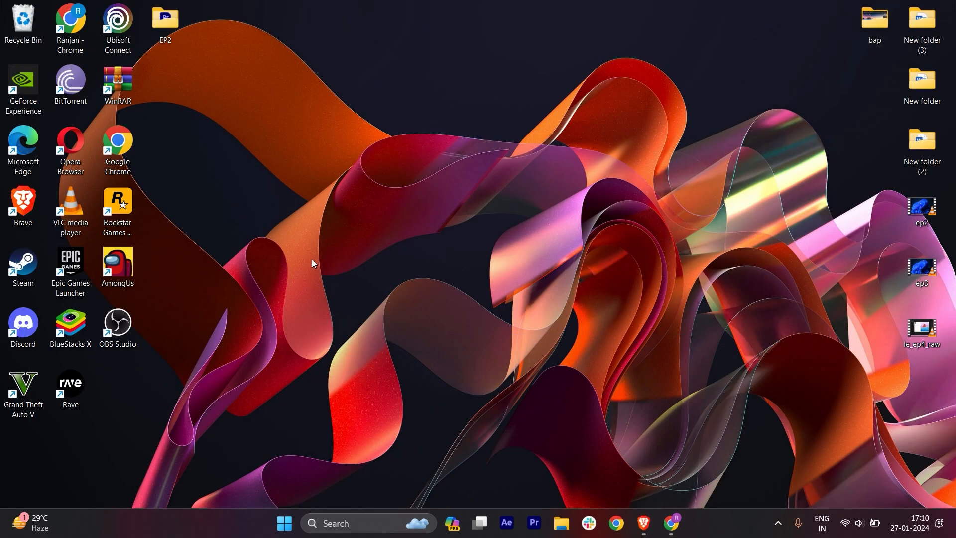
{"action": "mouse_move", "coordinate": [303, 257]}
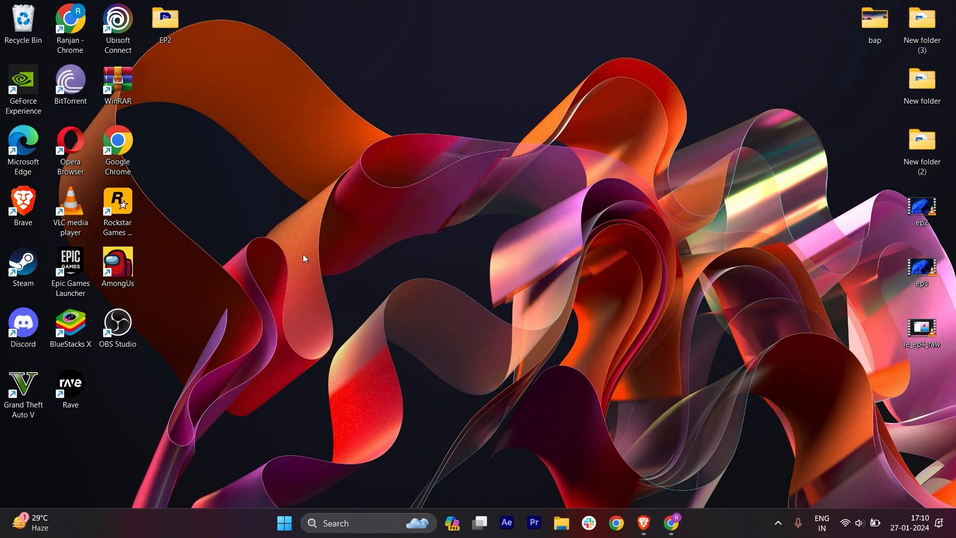
{"action": "mouse_move", "coordinate": [390, 343]}
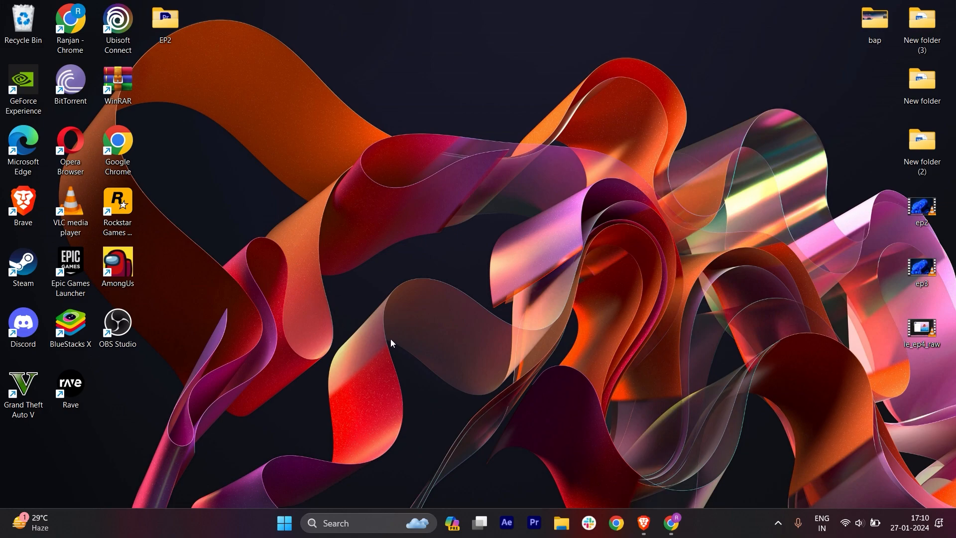